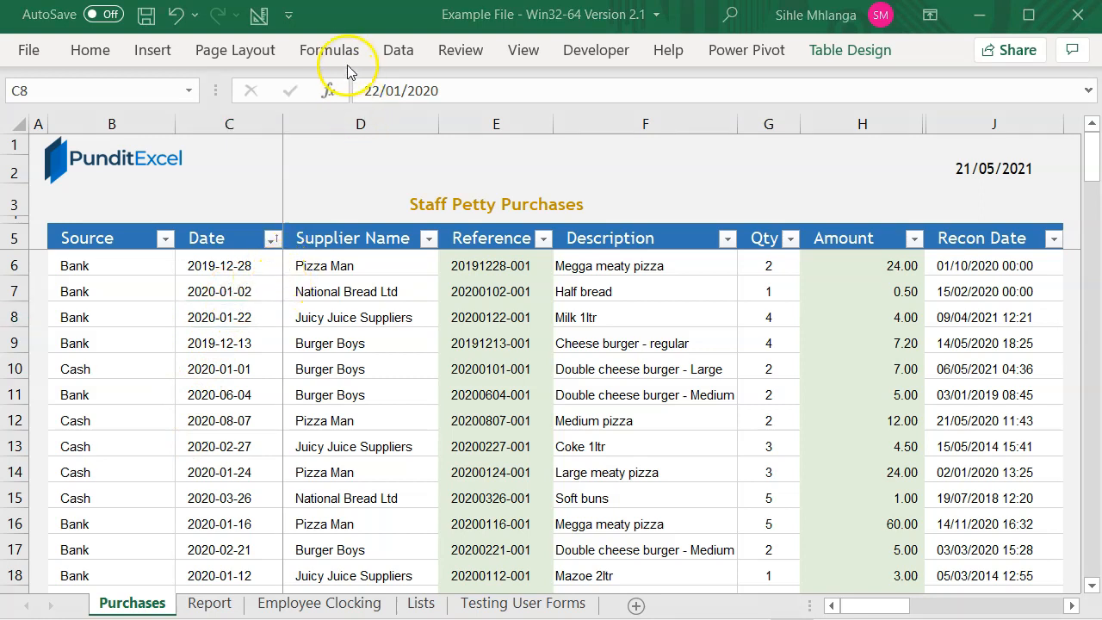
# Step: Open Name Manager from the Formulas ribbon to list the workbook's defined names
pyautogui.click(329, 50)
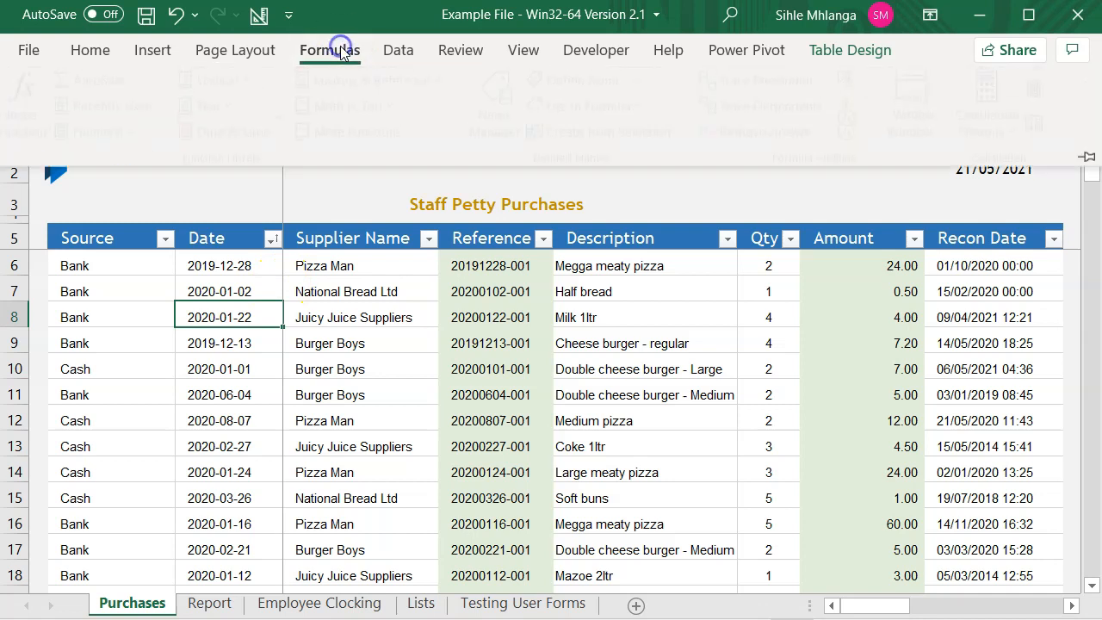
pyautogui.click(329, 50)
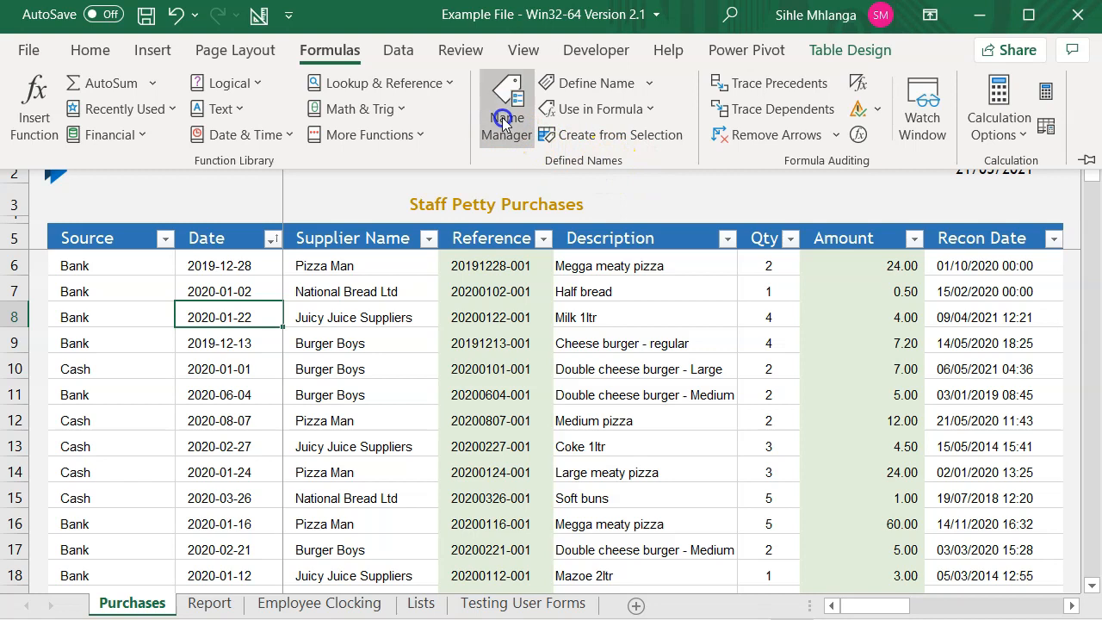
pyautogui.click(506, 103)
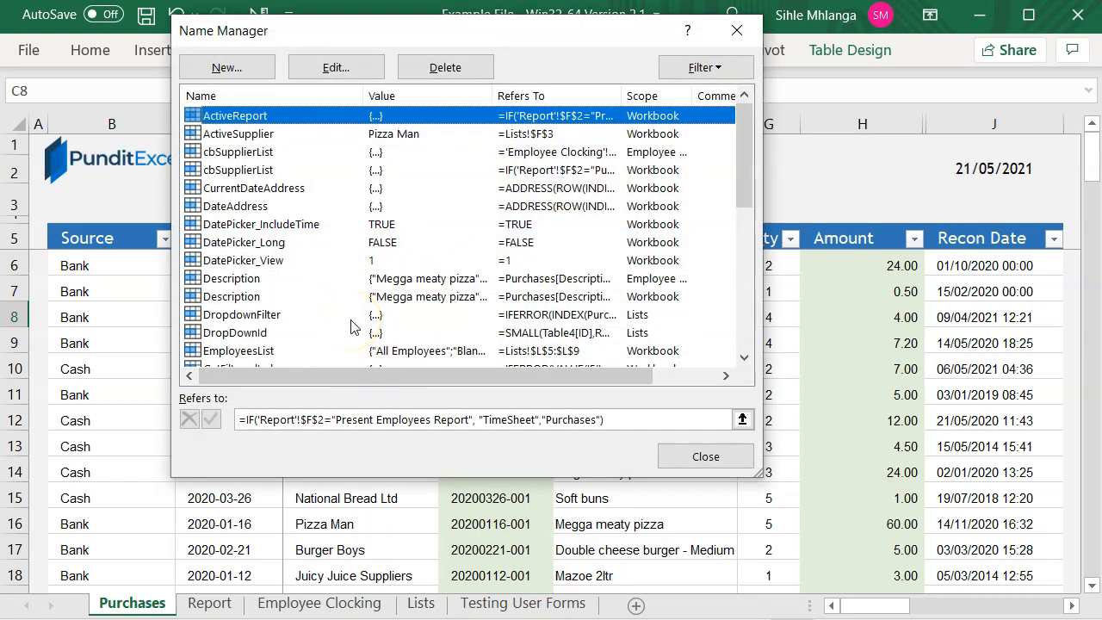
pyautogui.moveTo(389, 31)
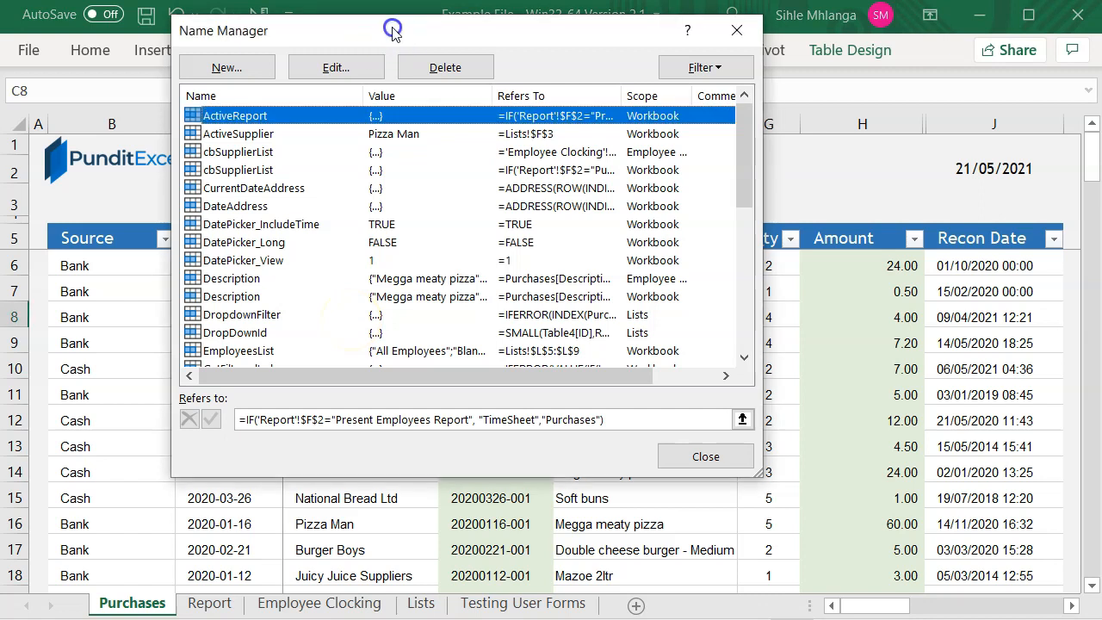
# Step: Start a new defined name and begin naming it Purchases_Date
pyautogui.click(706, 455)
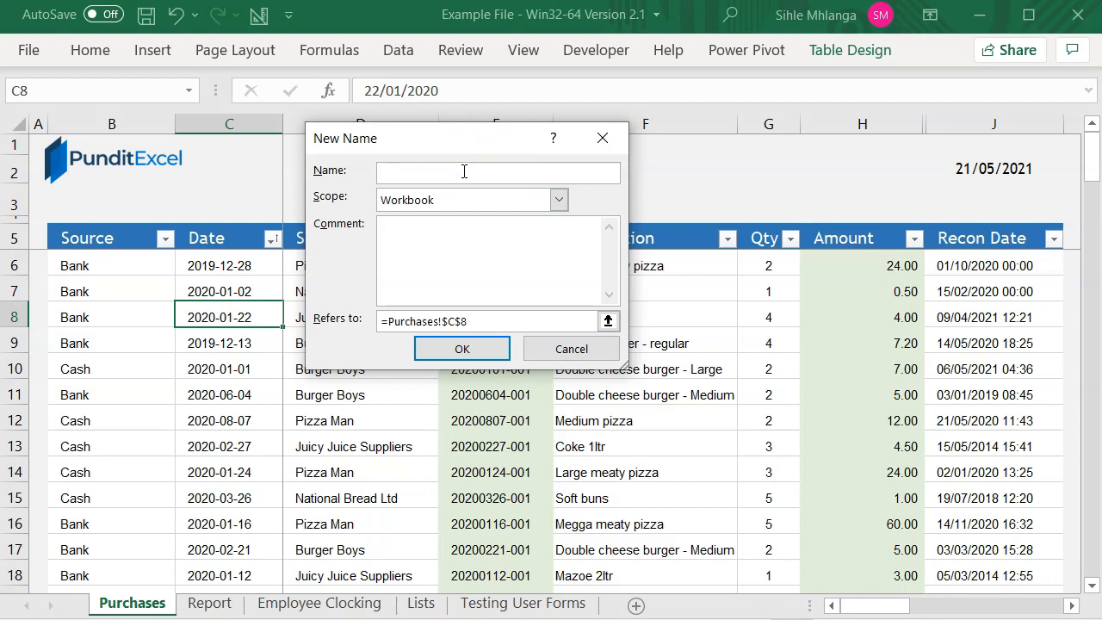
pyautogui.write('Purchases_Date')
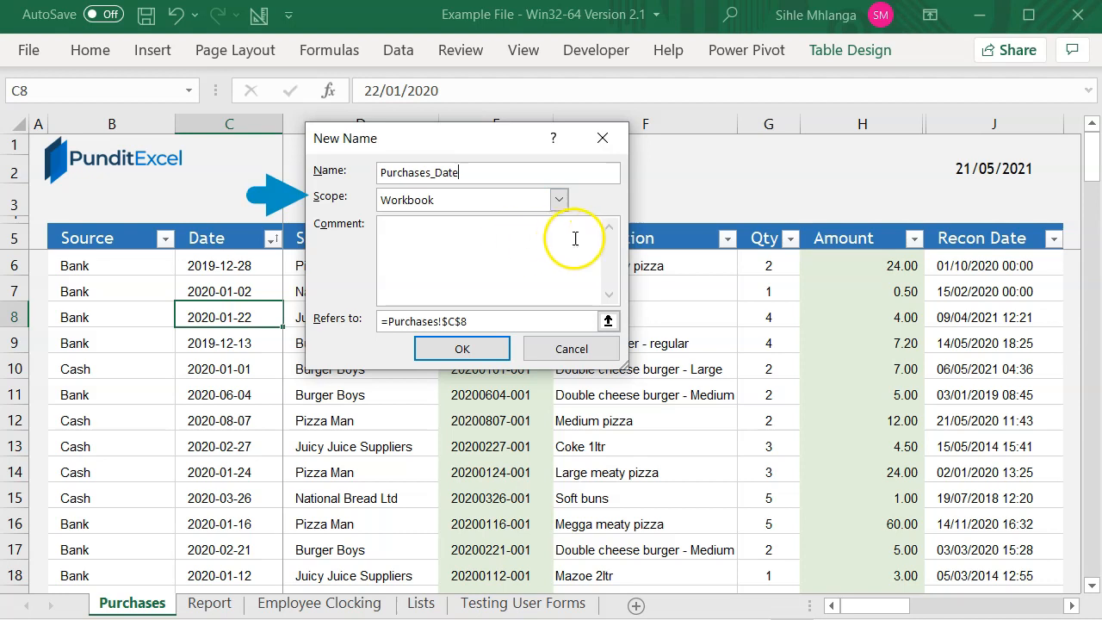
# Step: Set the Purchases_Date name's scope to the Purchases sheet
pyautogui.click(557, 200)
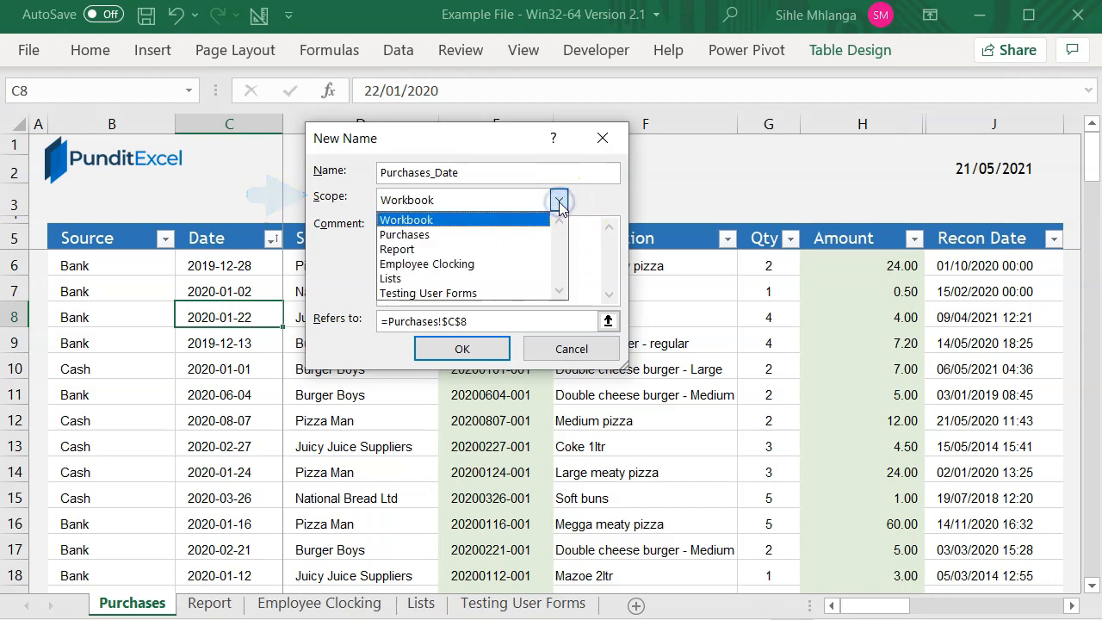
pyautogui.moveTo(496, 234)
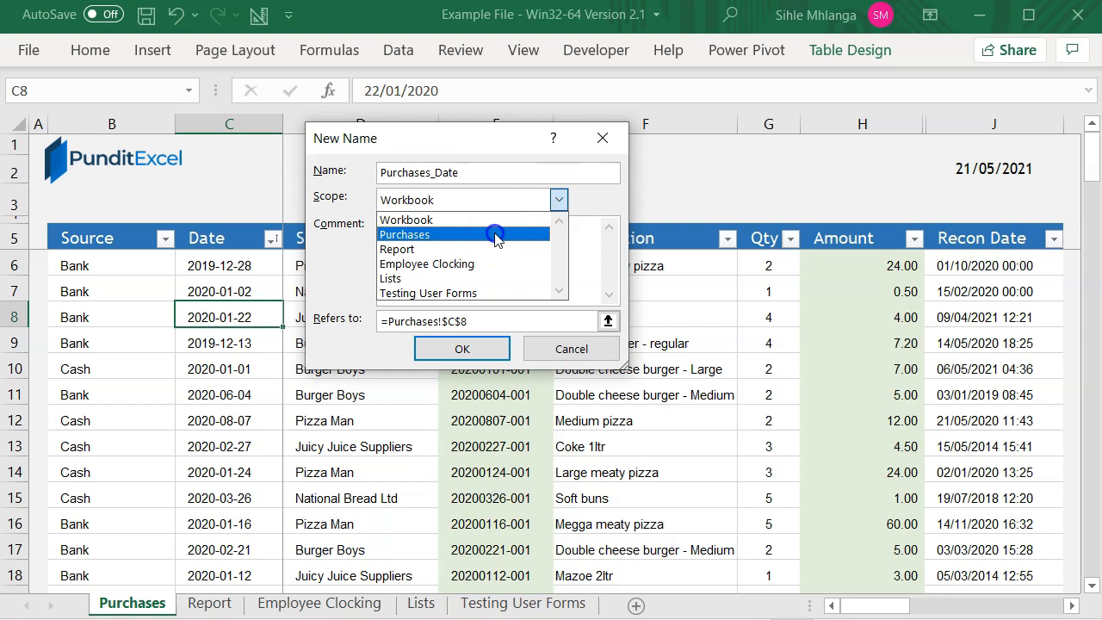
pyautogui.click(403, 234)
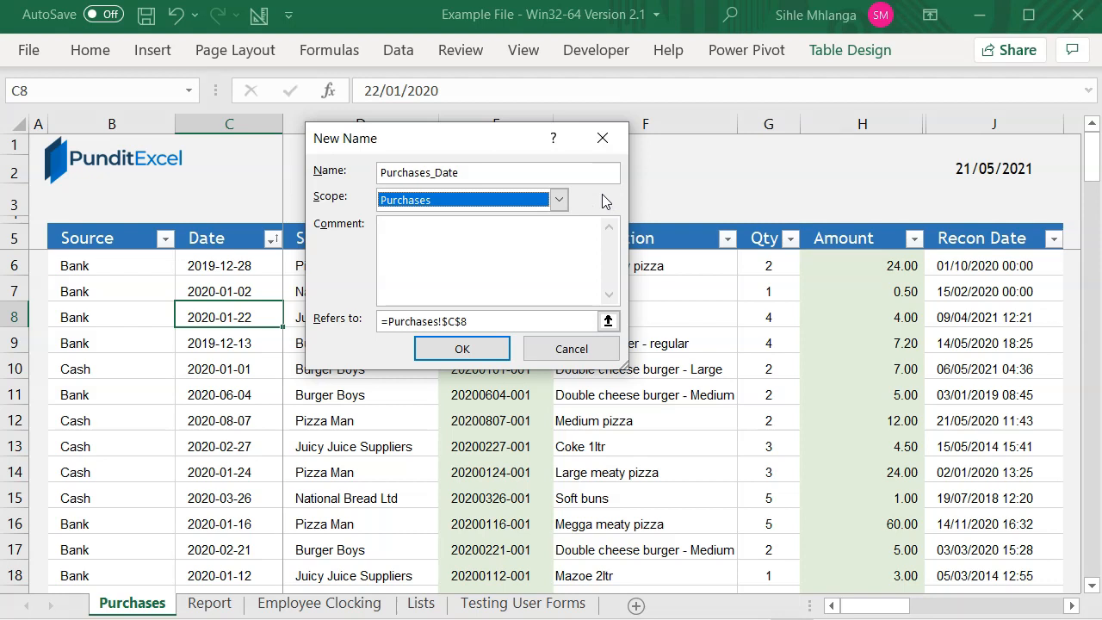
pyautogui.moveTo(596, 205)
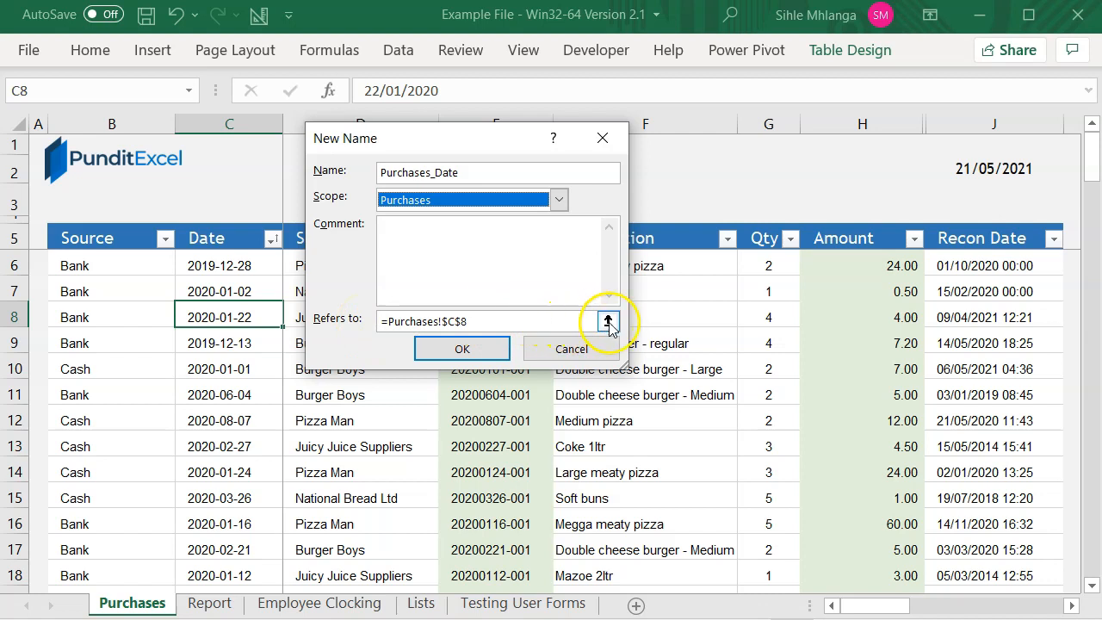
# Step: Point the name's Refers to at the table's whole Date column, =Purchases[Date]
pyautogui.click(606, 322)
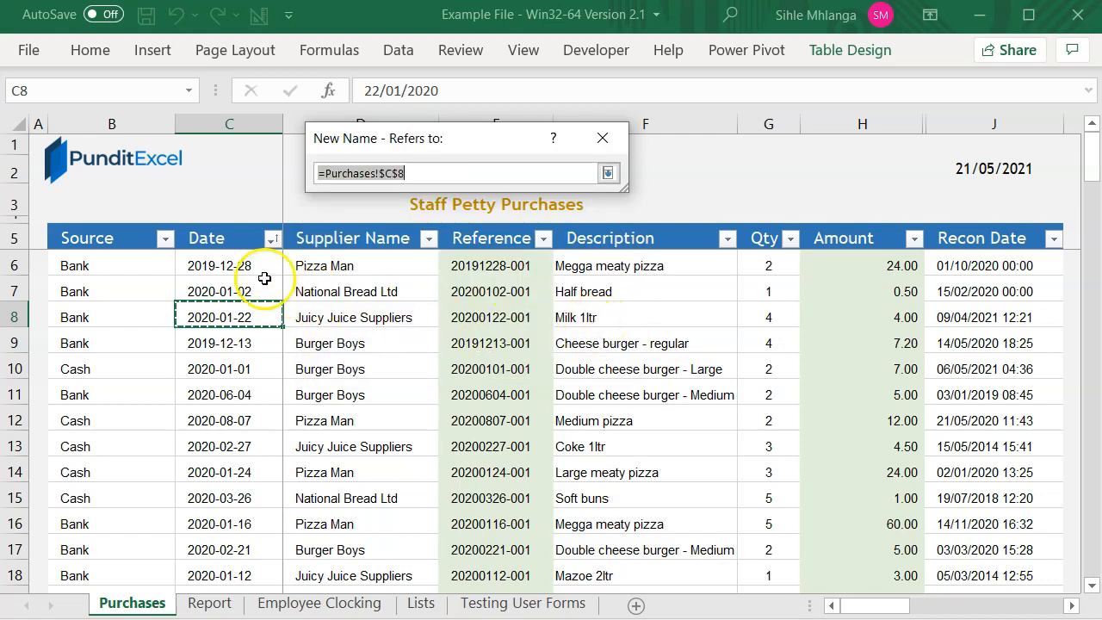
pyautogui.moveTo(228, 265); pyautogui.dragTo(229, 343)
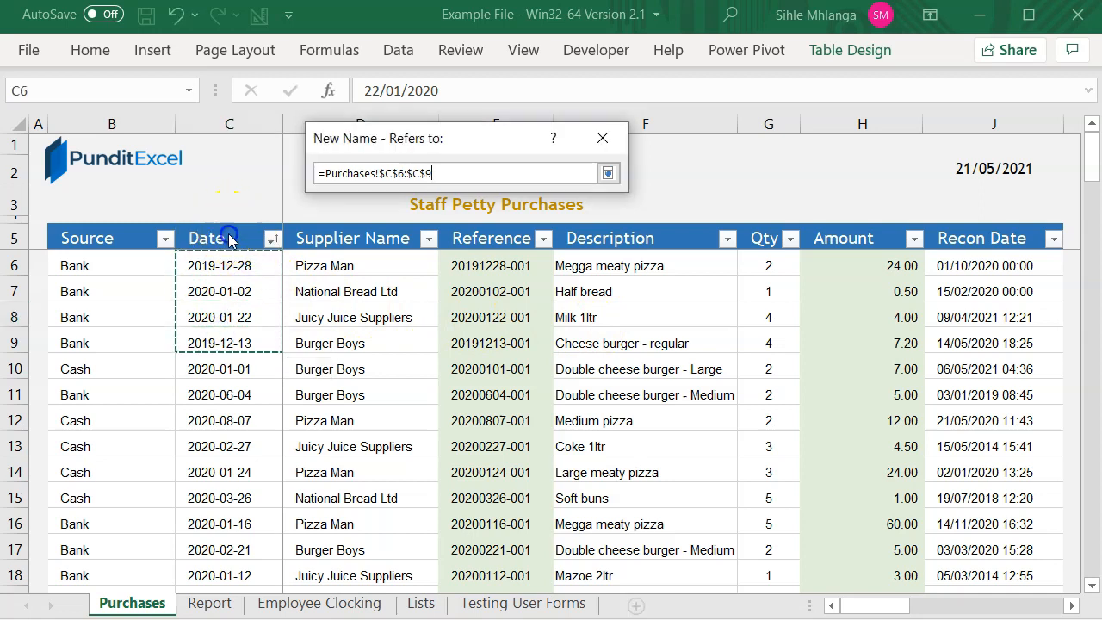
pyautogui.click(229, 238)
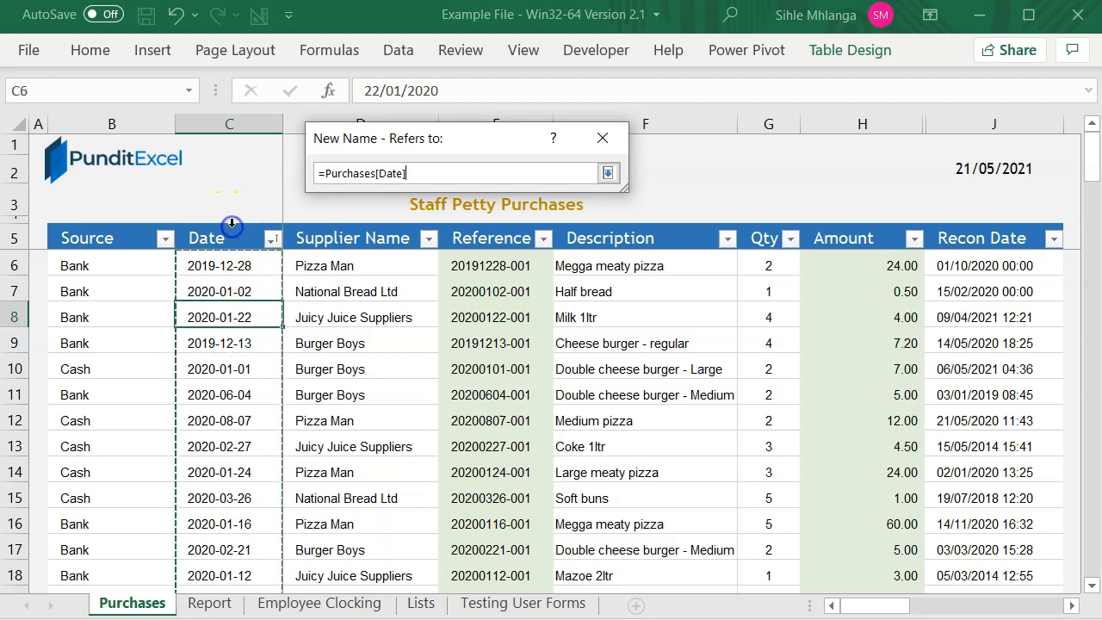
pyautogui.moveTo(234, 226)
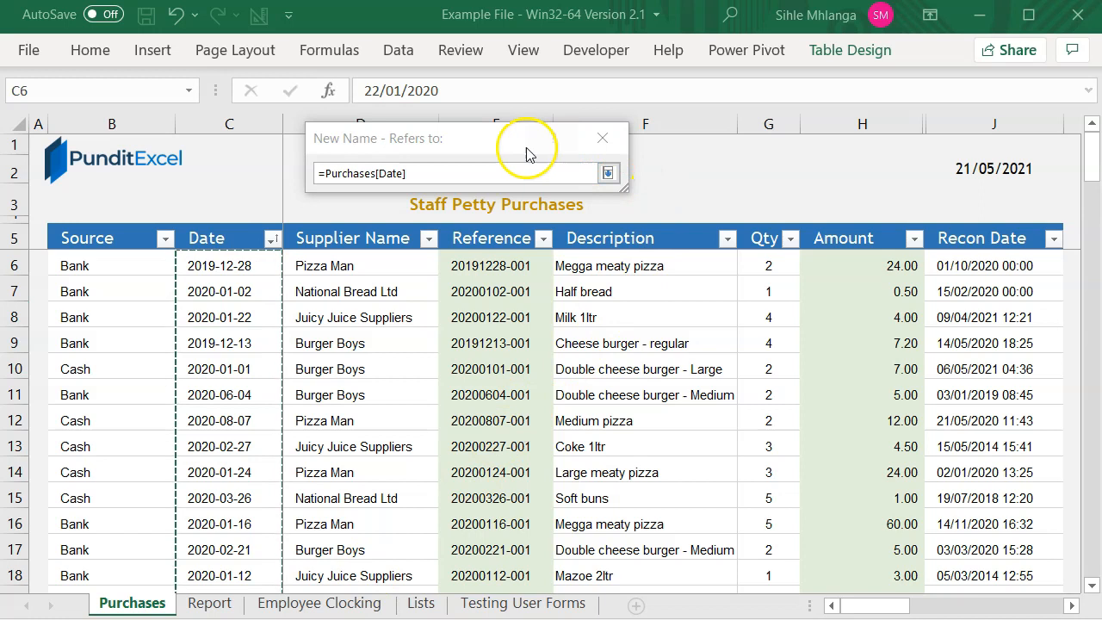
pyautogui.moveTo(483, 141)
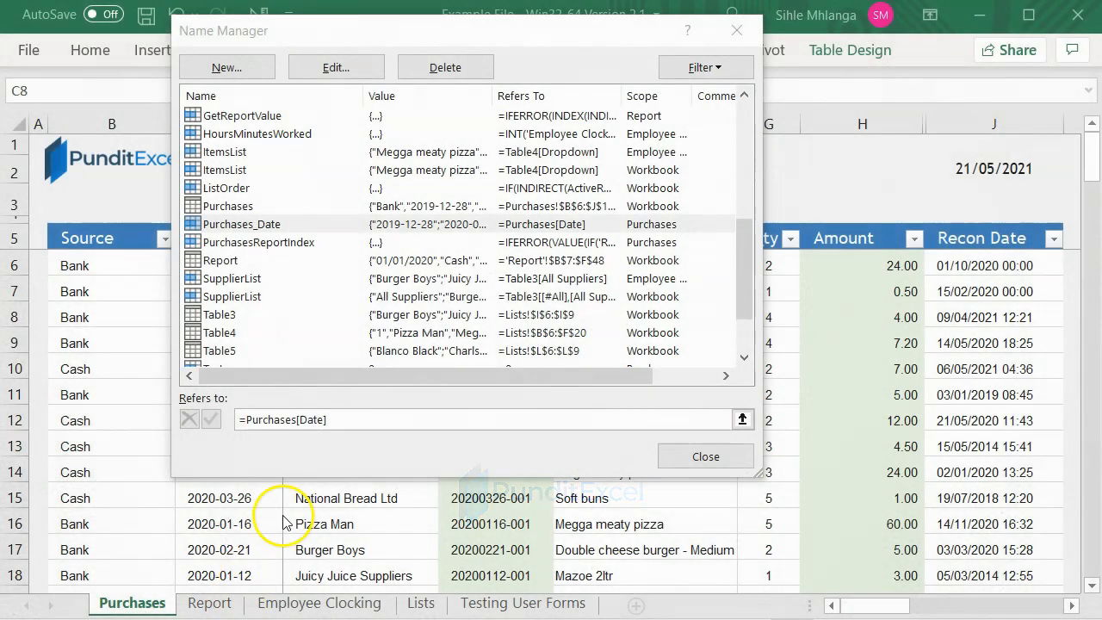
pyautogui.click(706, 457)
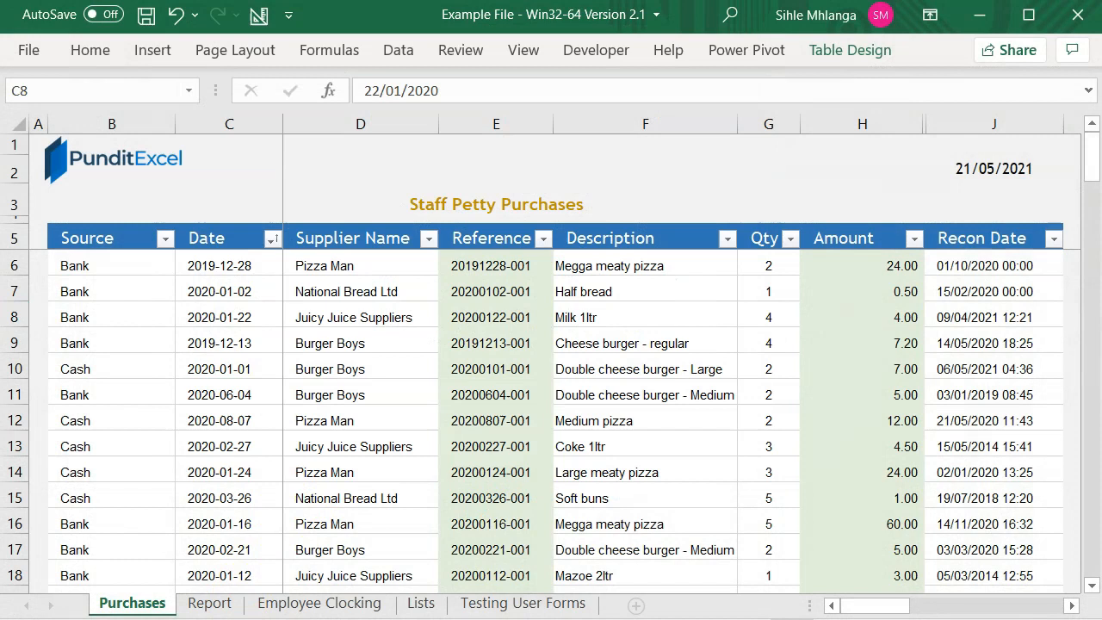
pyautogui.click(227, 317)
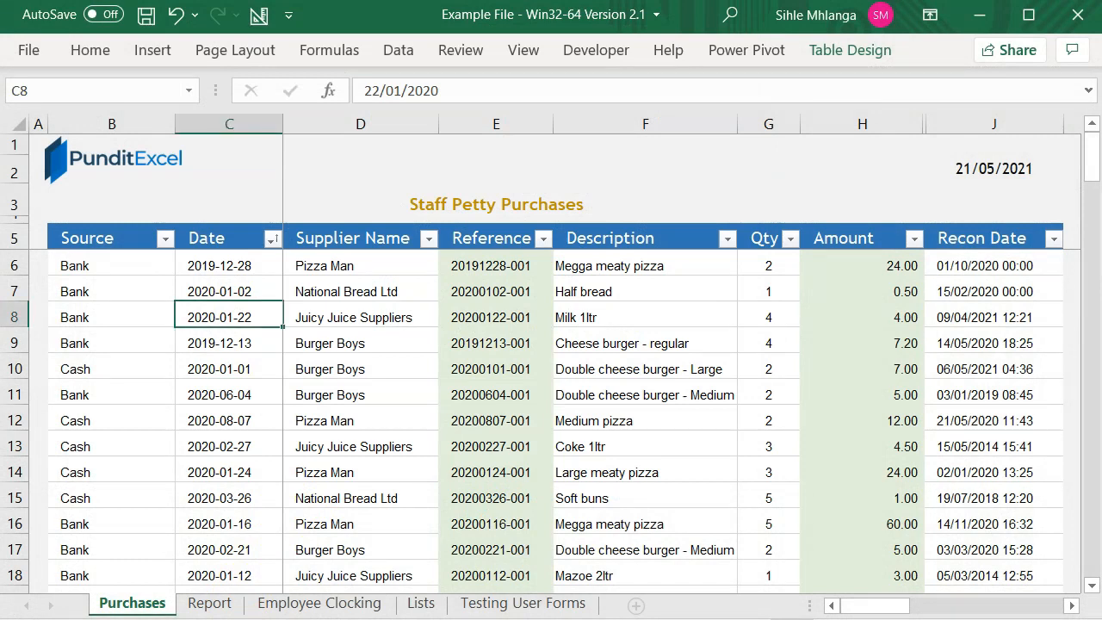
pyautogui.click(227, 291)
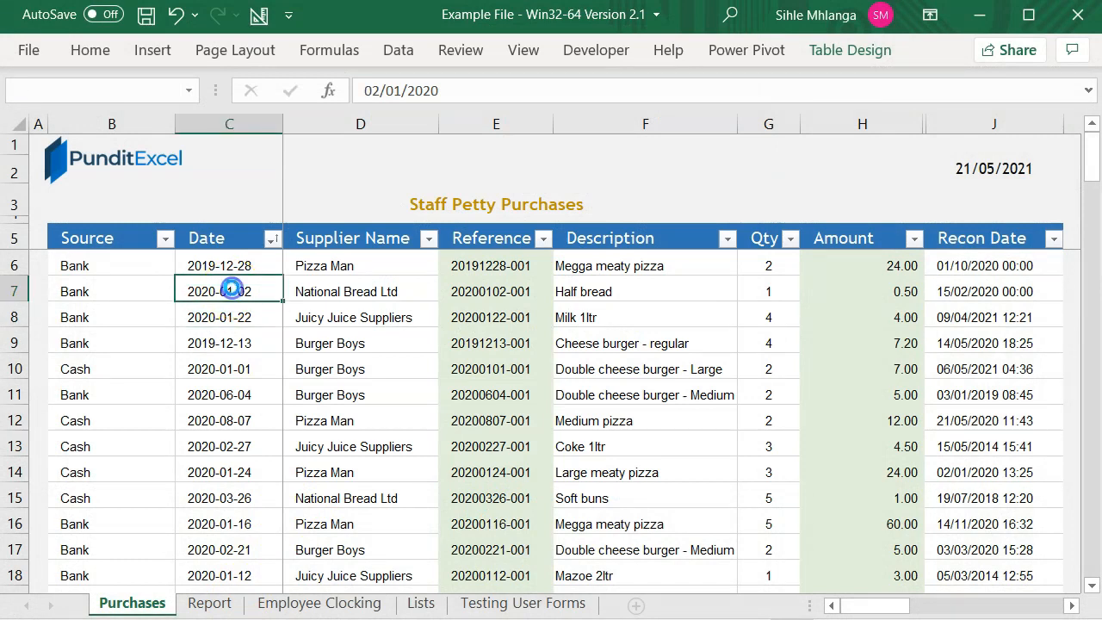
pyautogui.click(270, 290)
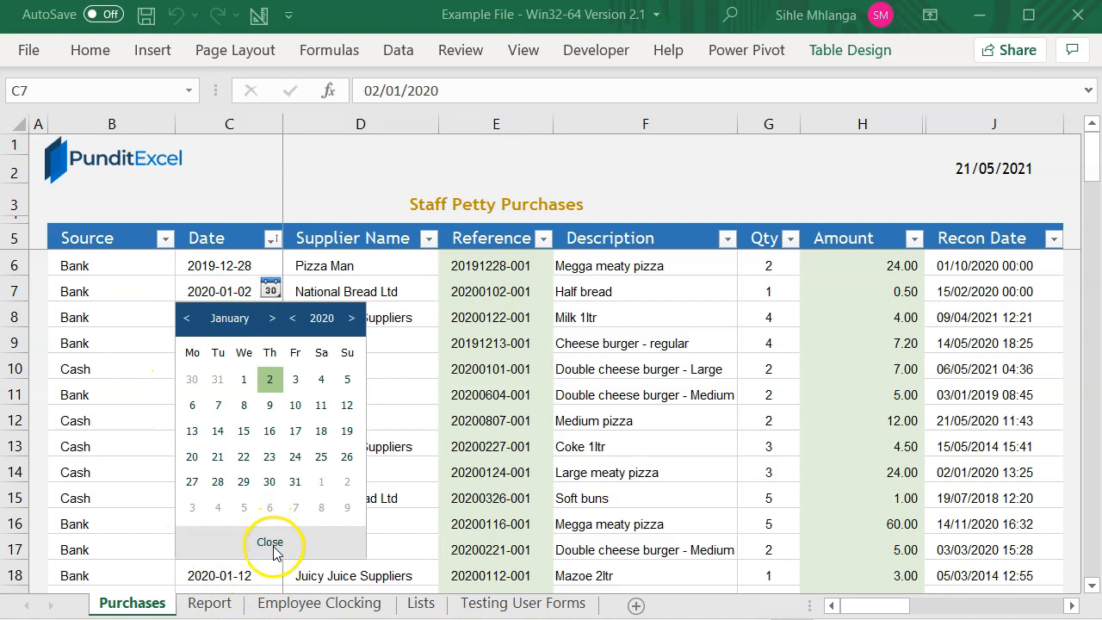
pyautogui.click(269, 381)
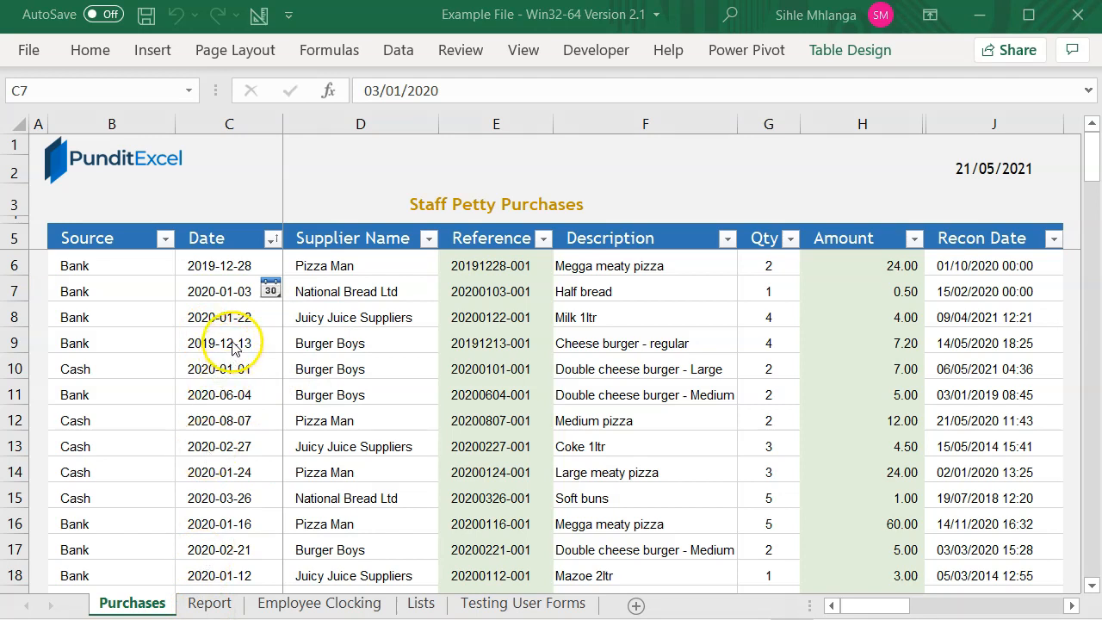
pyautogui.click(222, 343)
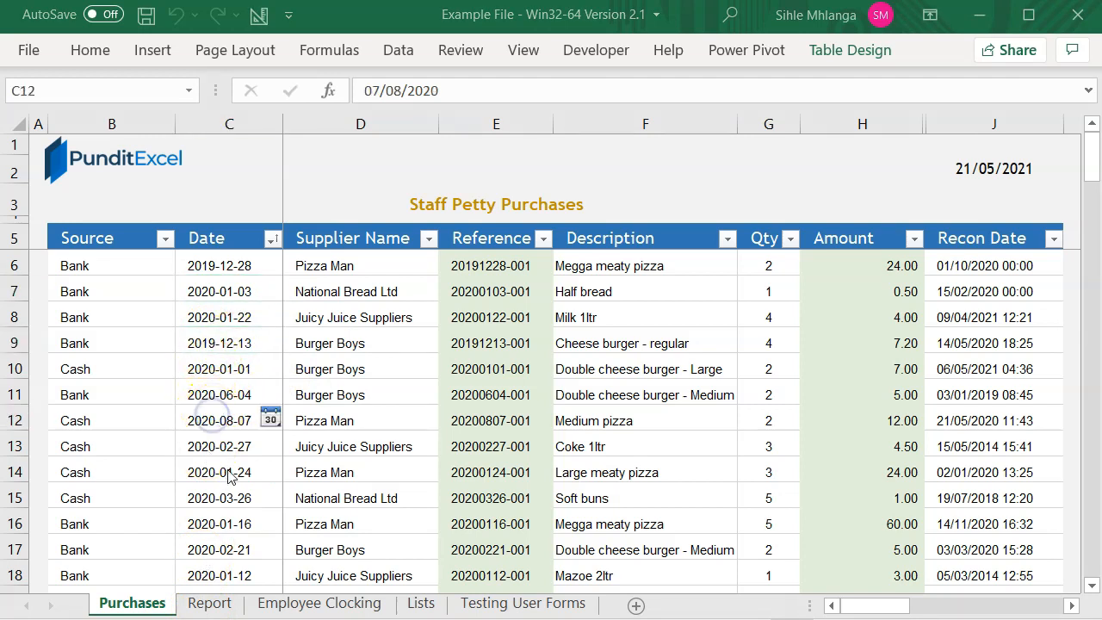
pyautogui.click(221, 420)
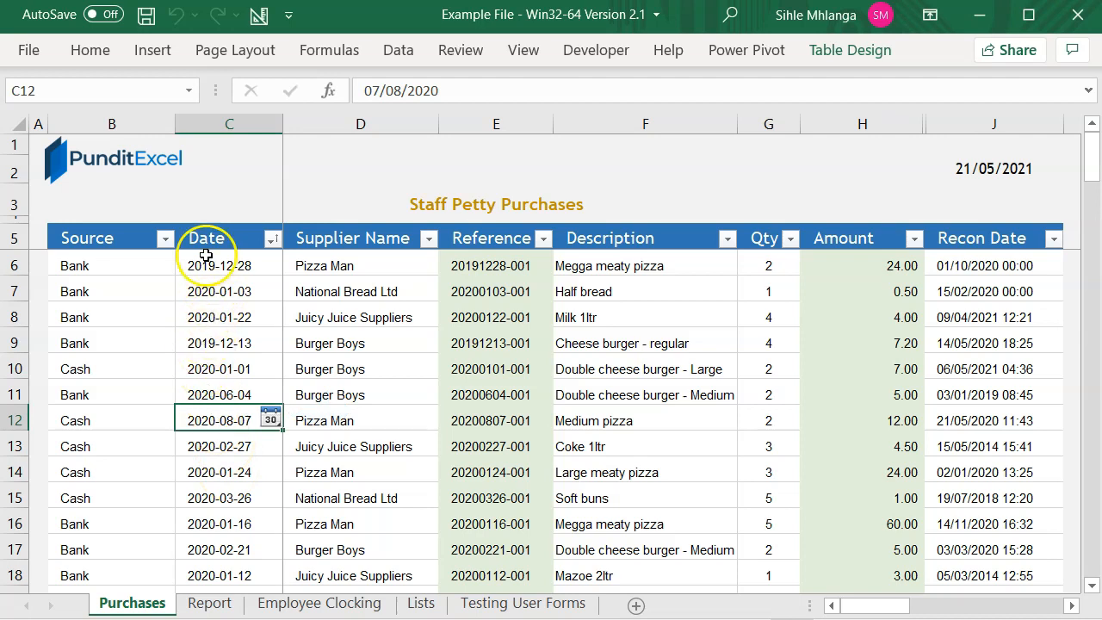
# Step: Change the first purchase date to 27 December 2019 using the cell's calendar picker
pyautogui.click(227, 265)
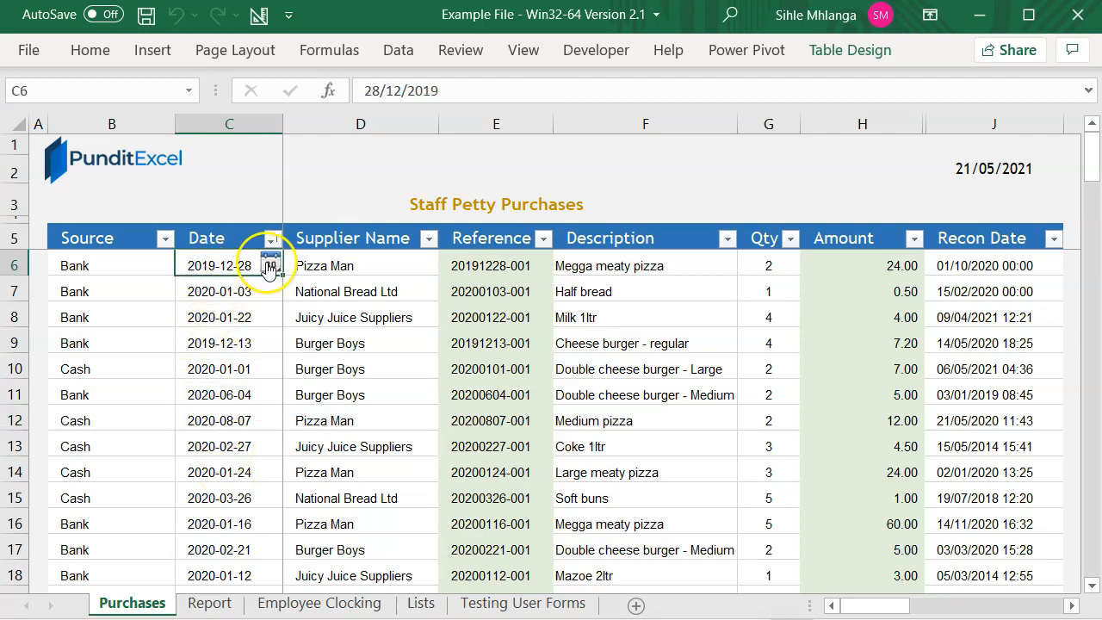
pyautogui.click(270, 266)
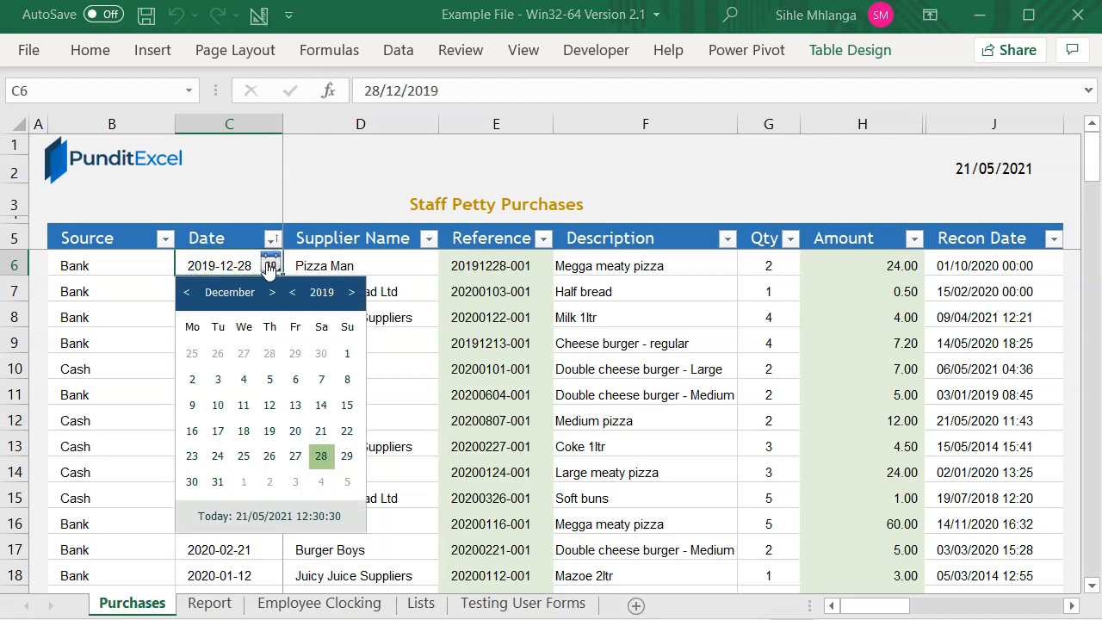
pyautogui.moveTo(269, 456)
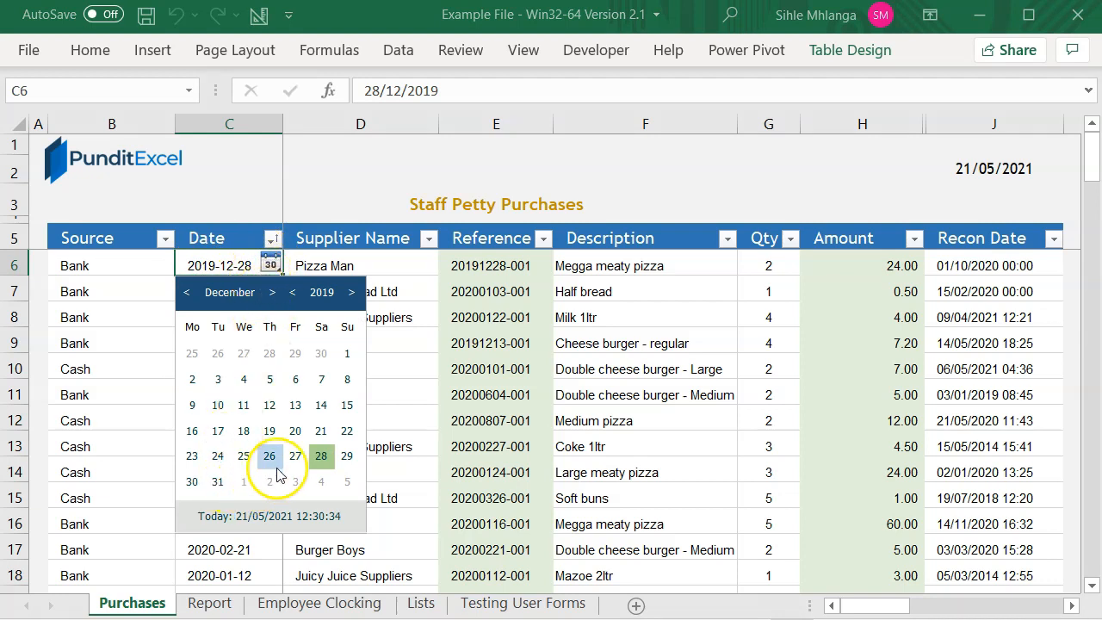
pyautogui.click(296, 456)
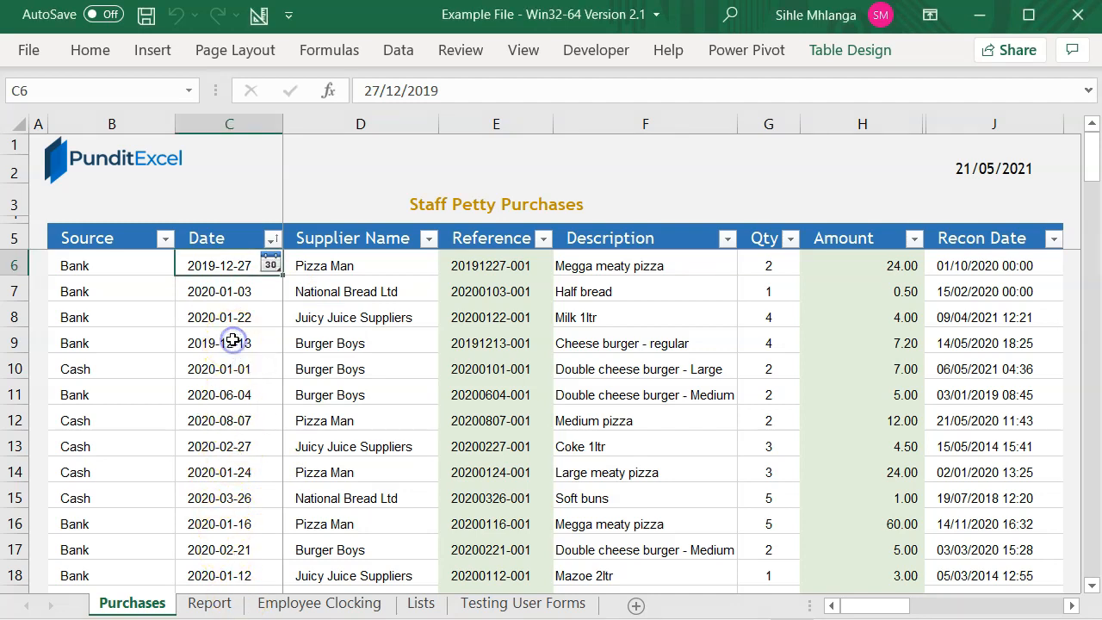
# Step: Check the picker on the 2019-12-13 and 2020-06-04 dates and a description cell, then go to Report
pyautogui.click(227, 343)
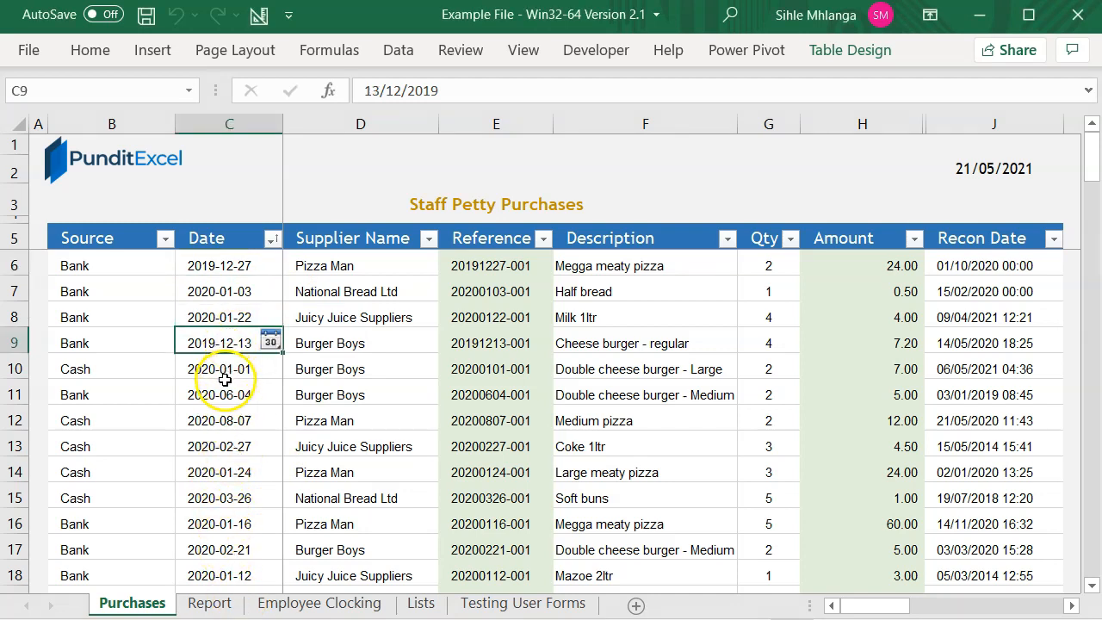
pyautogui.click(221, 394)
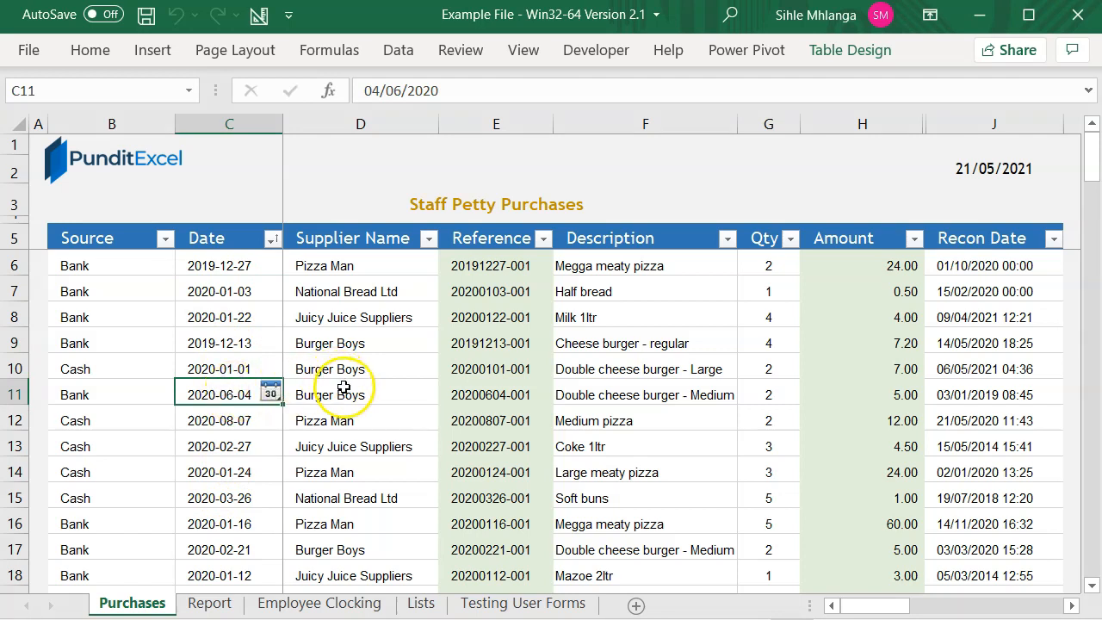
pyautogui.click(360, 394)
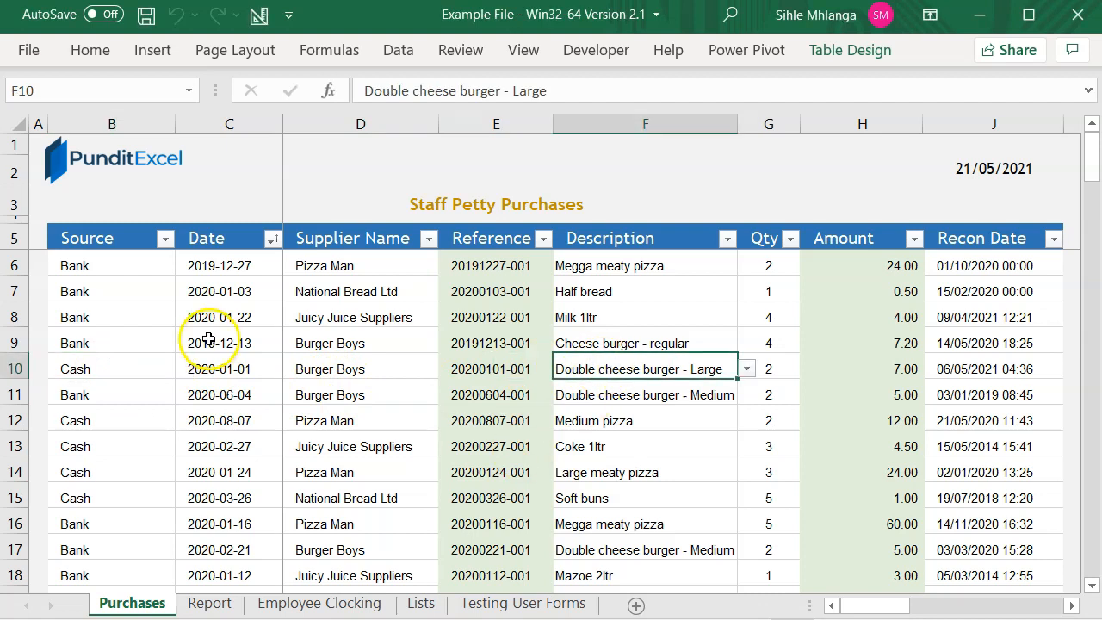
pyautogui.click(207, 339)
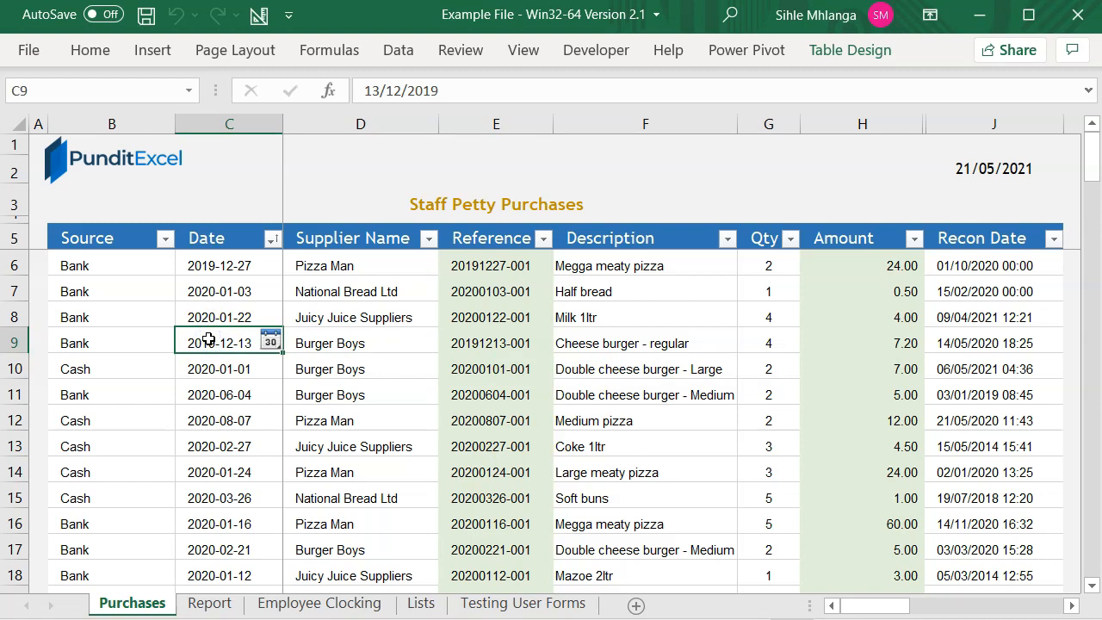
pyautogui.moveTo(206, 341)
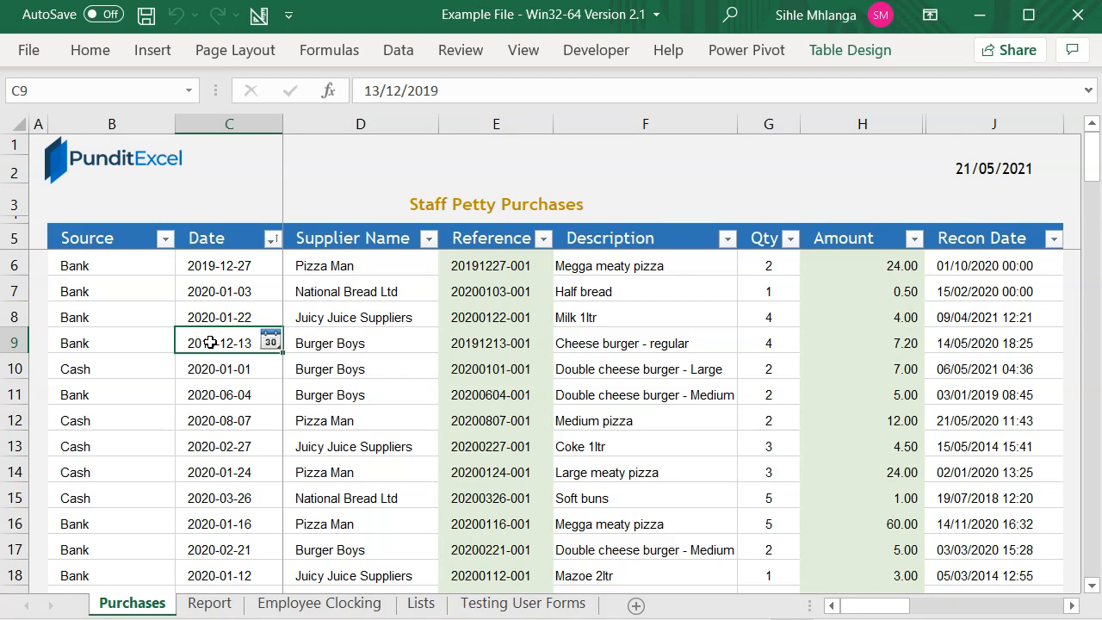
pyautogui.click(210, 603)
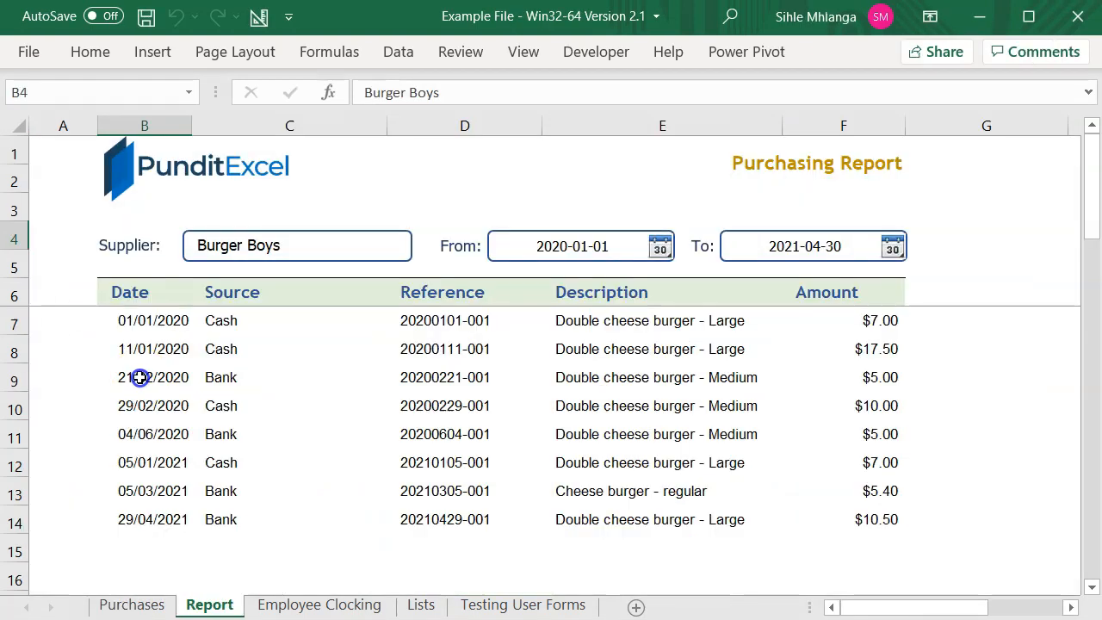
# Step: Switch the Report sheet to the Present Employees Report and check its date cells
pyautogui.click(145, 377)
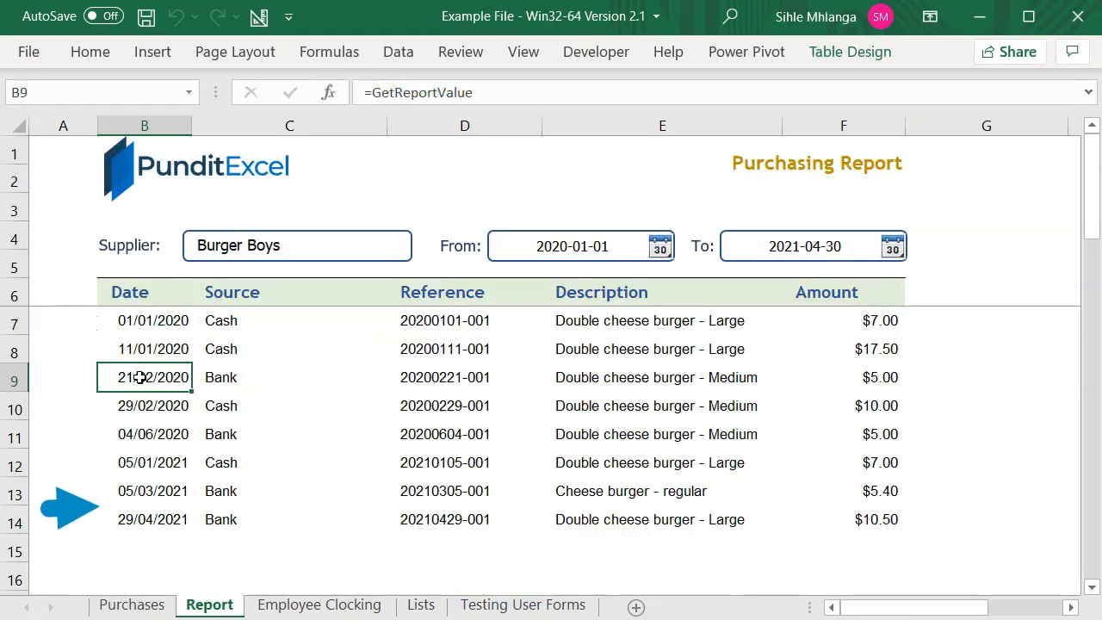
pyautogui.click(152, 406)
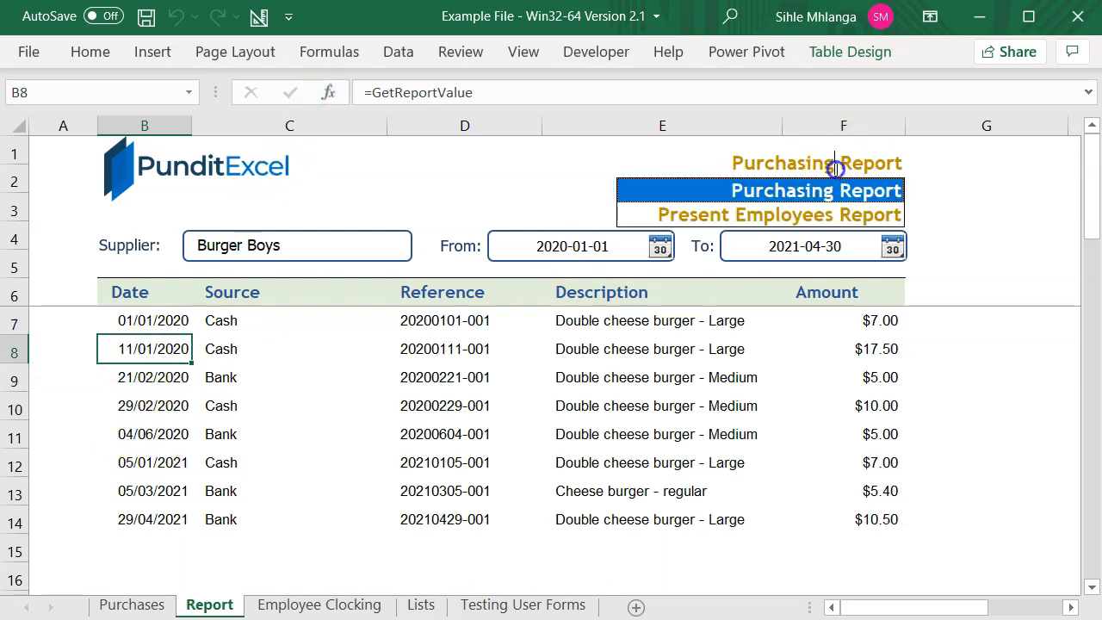
pyautogui.click(779, 213)
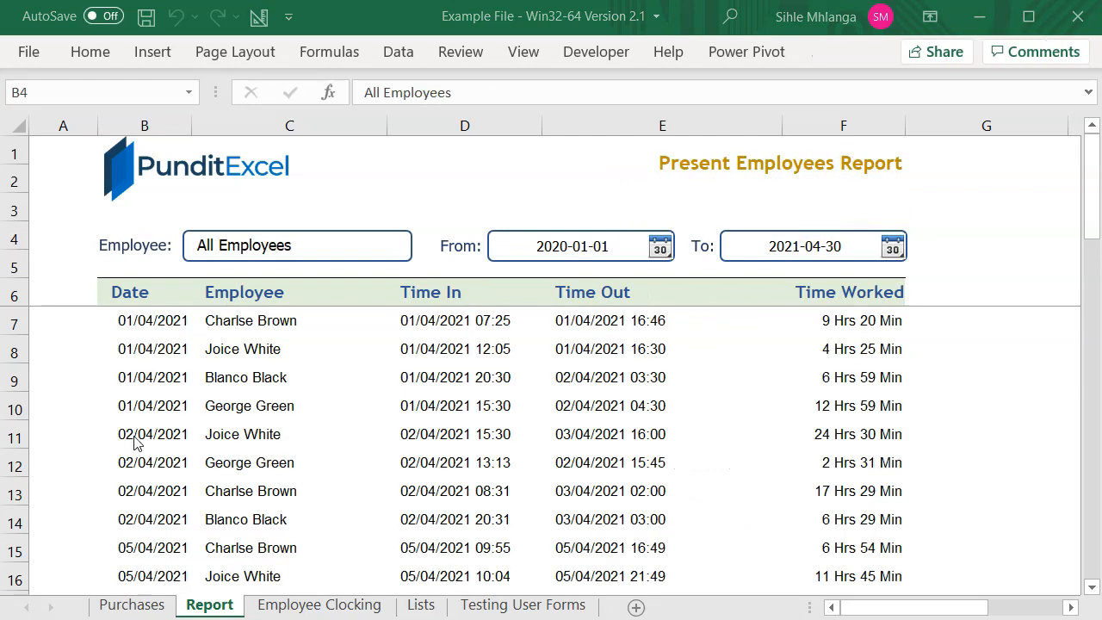
pyautogui.click(152, 434)
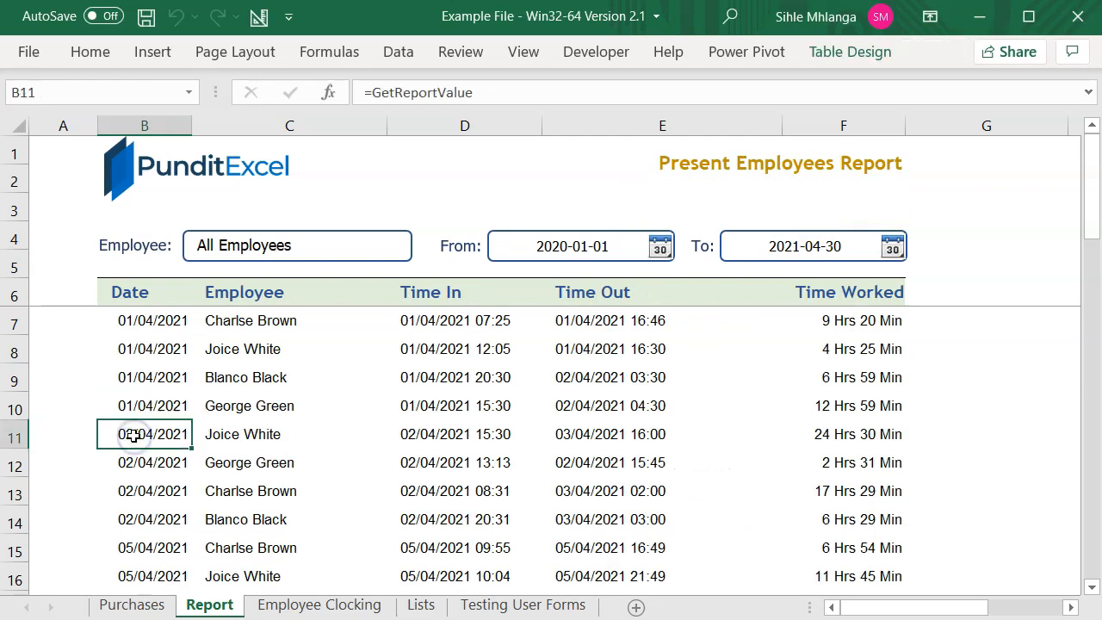
pyautogui.click(151, 377)
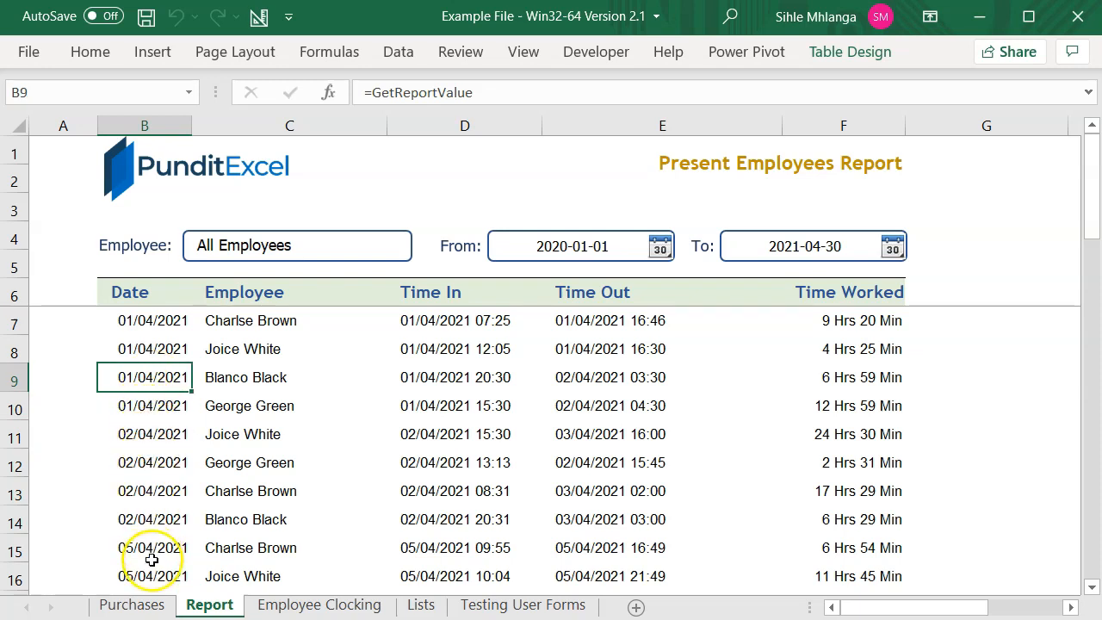
# Step: Return to Purchases and open the calendar picker for the 2019-12-13 date
pyautogui.click(131, 605)
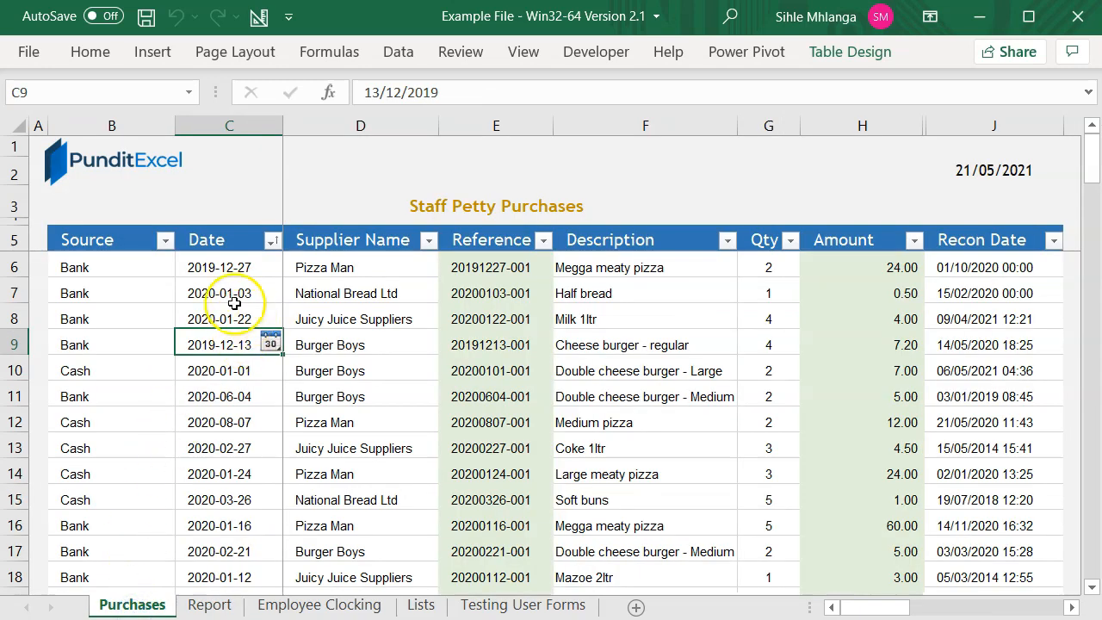
pyautogui.click(216, 396)
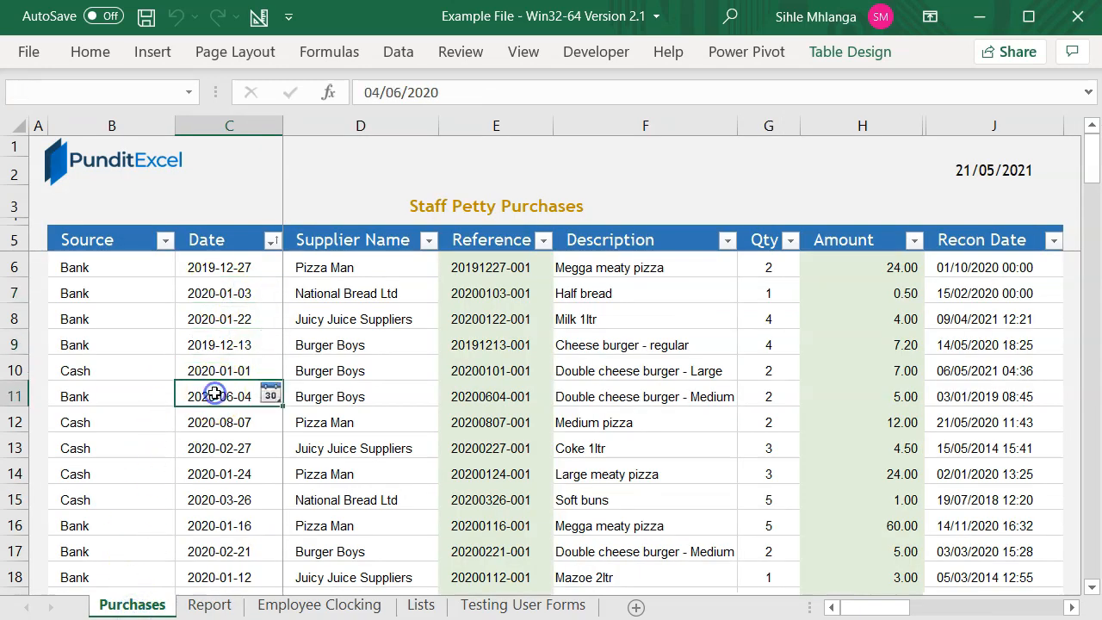
pyautogui.click(270, 345)
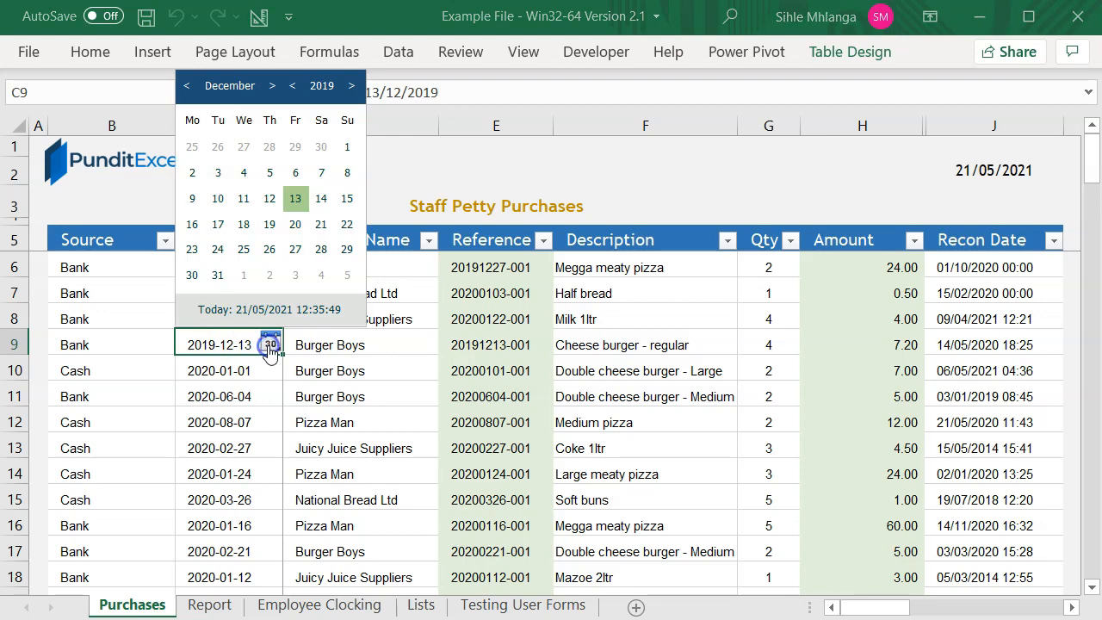